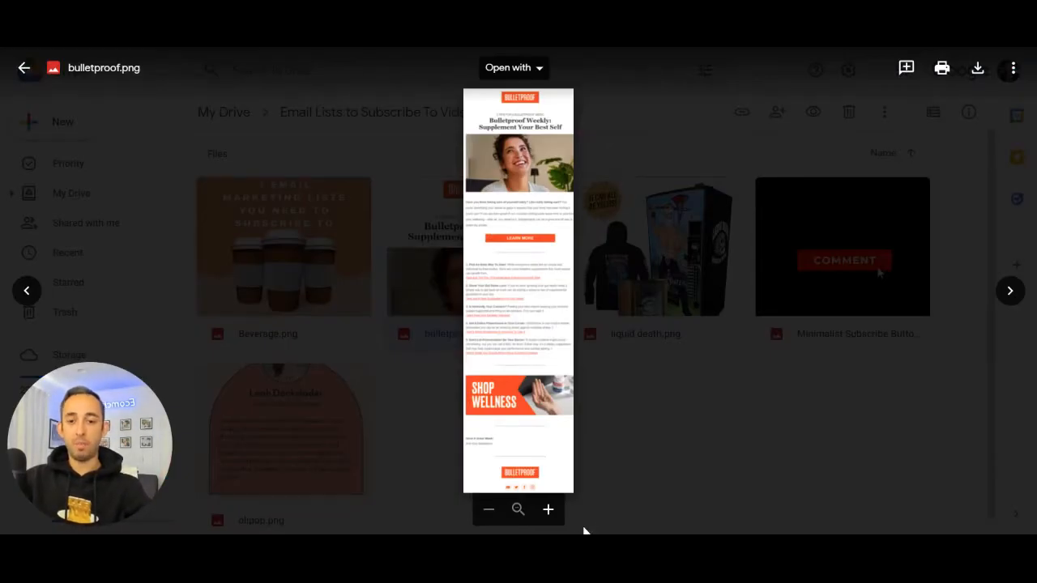
- Advance the preview to olipop.png and enlarge the 'Be kind to your mind' email
left_click(548, 509)
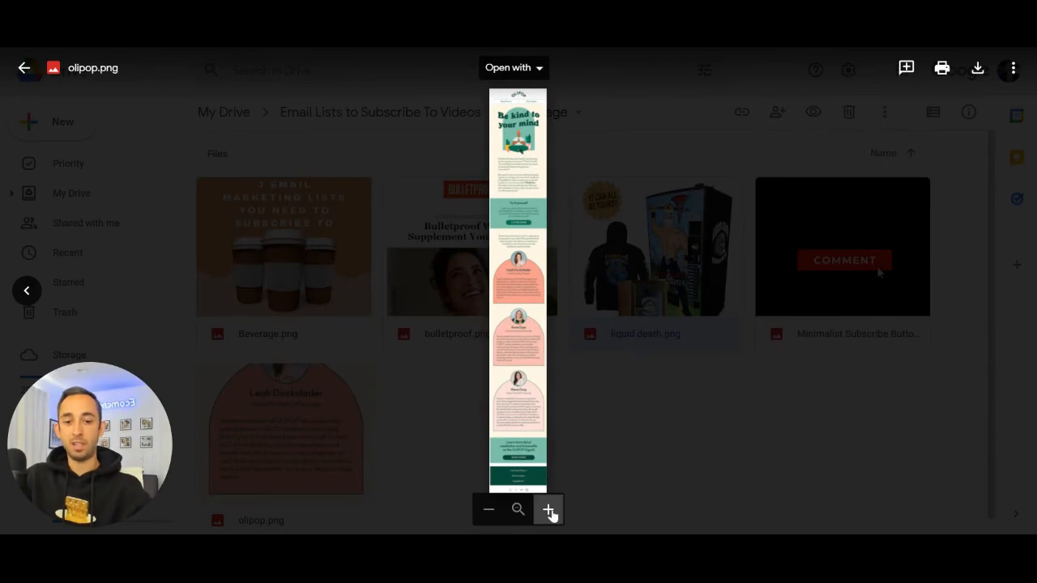
left_click(548, 509)
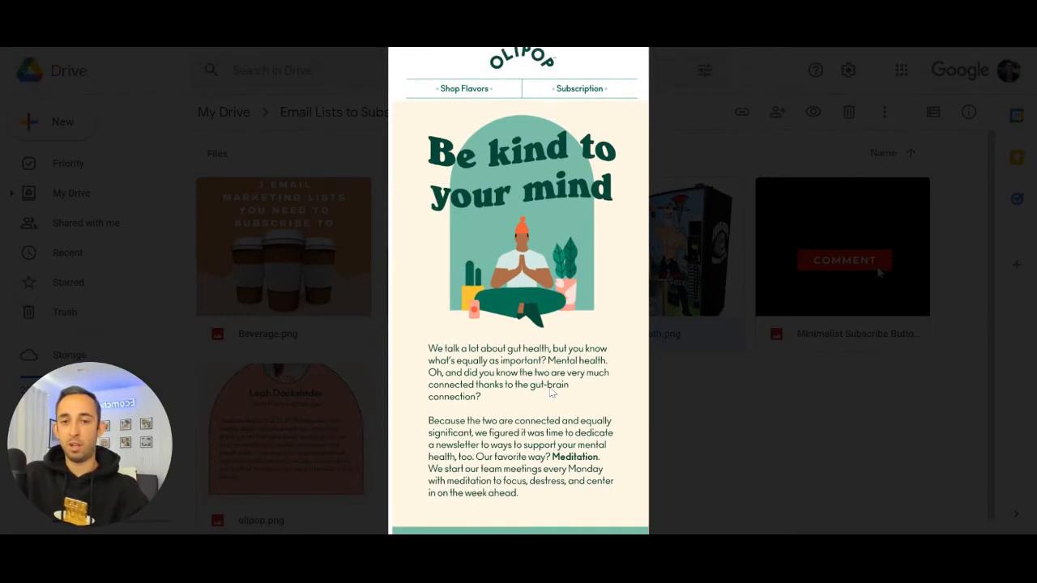
- Scroll the enlarged Olipop email down to the team meditation profiles through Alexa Gray
scroll("down", 3)
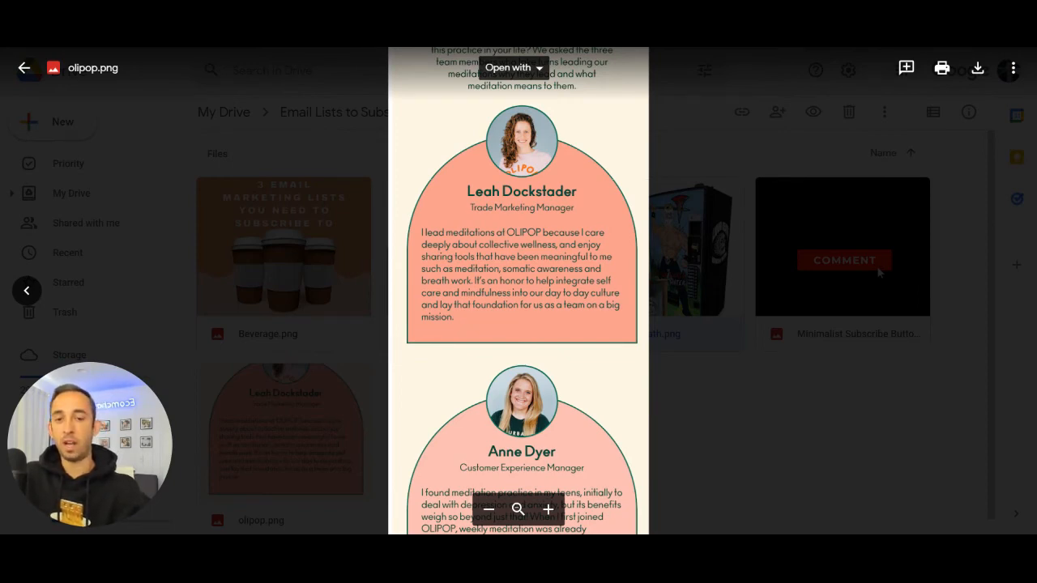
scroll("down", 3)
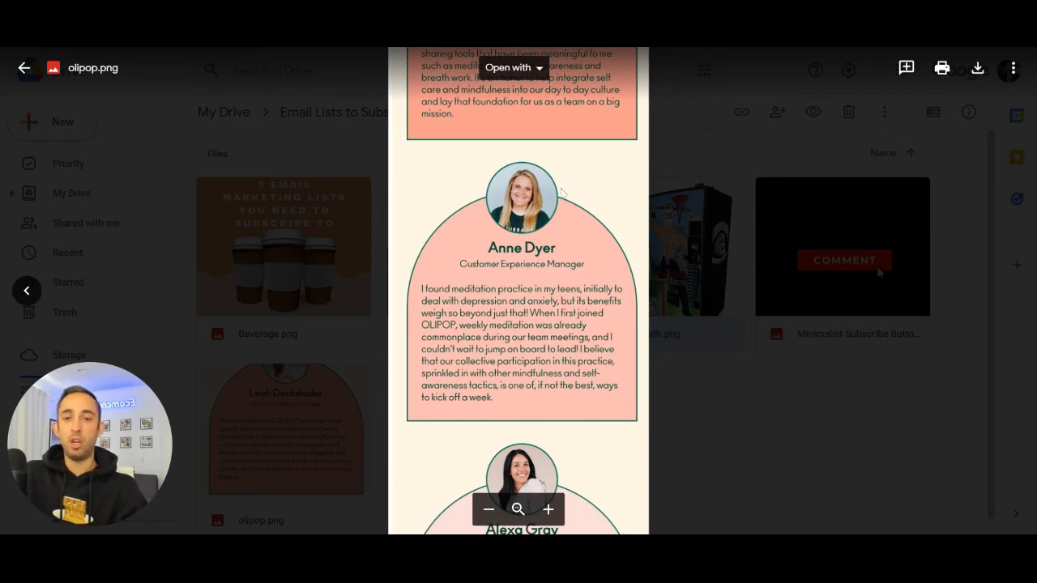
scroll("down", 3)
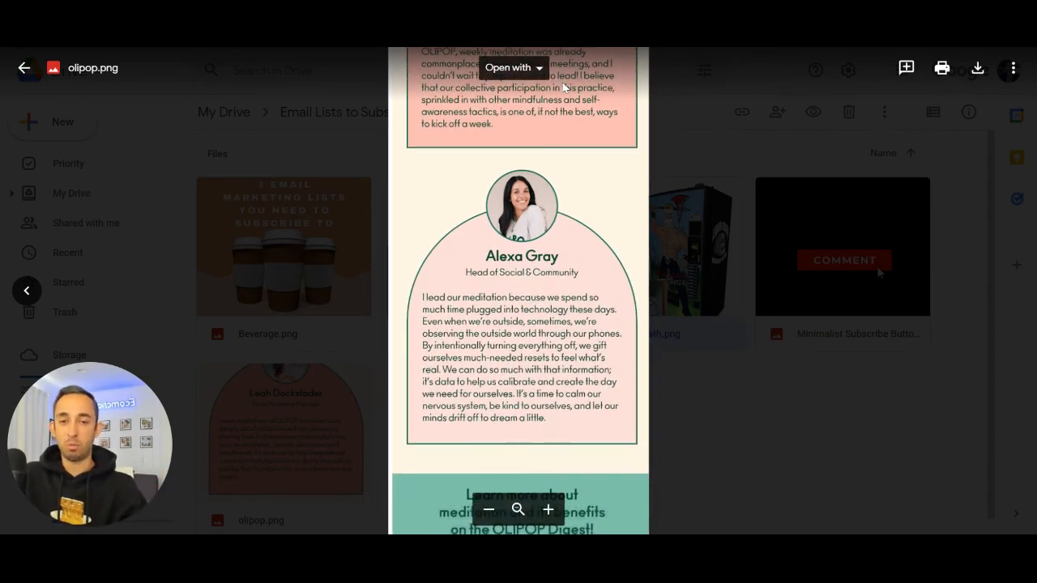